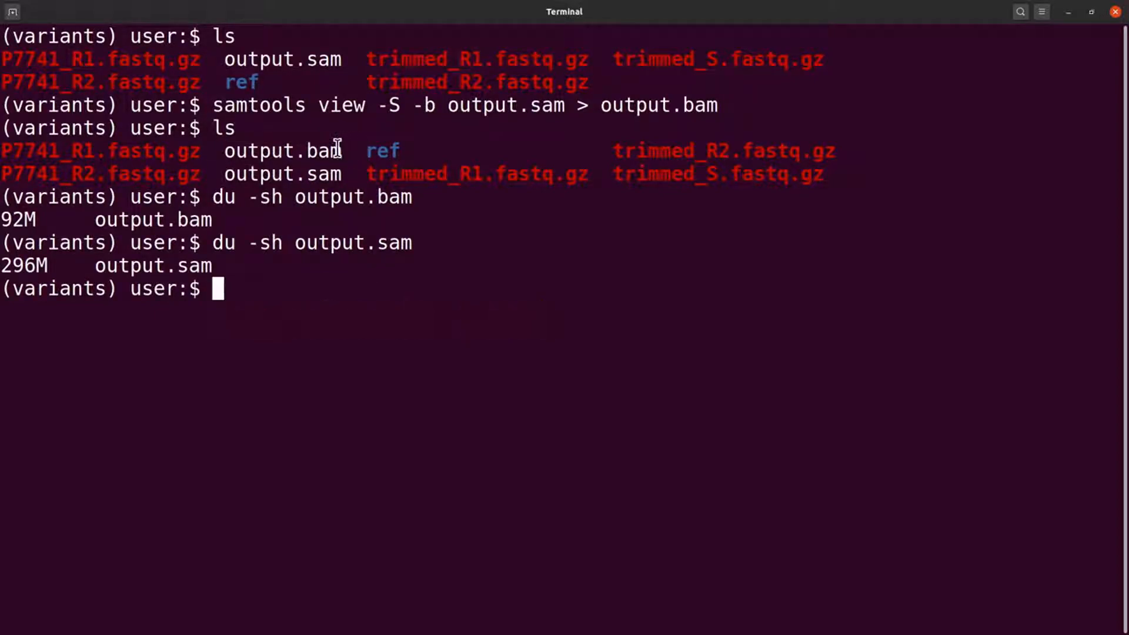
pyautogui.moveTo(320, 339)
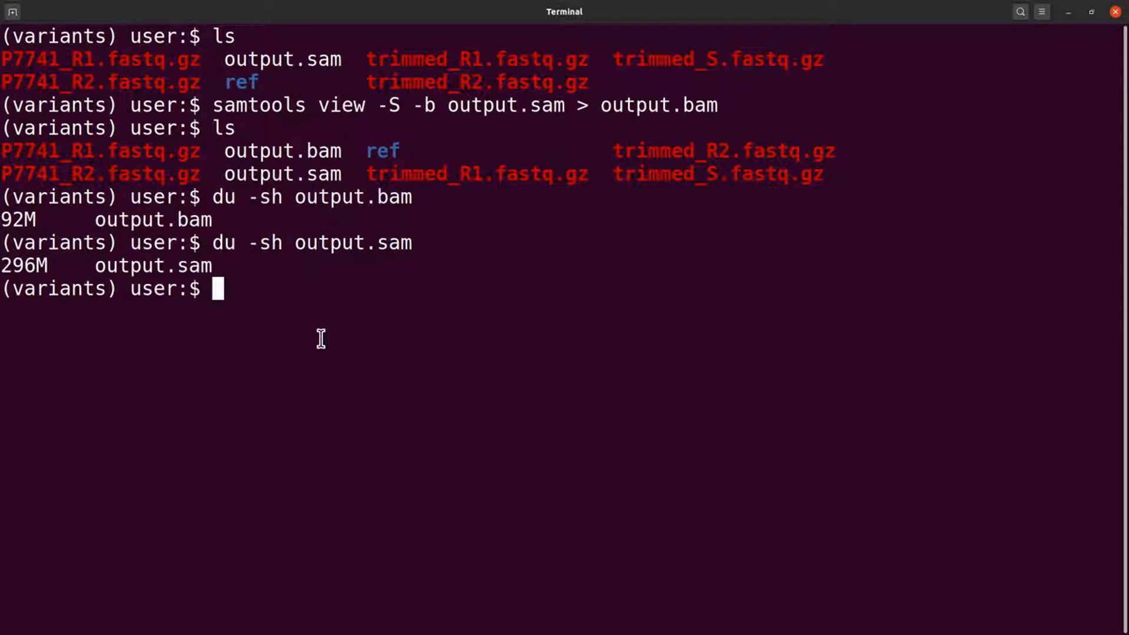
# Enter 'samtools sort -o output.sorted.bam output.bam' at the Terminal prompt without running it.
pyautogui.doubleClick(281, 151)
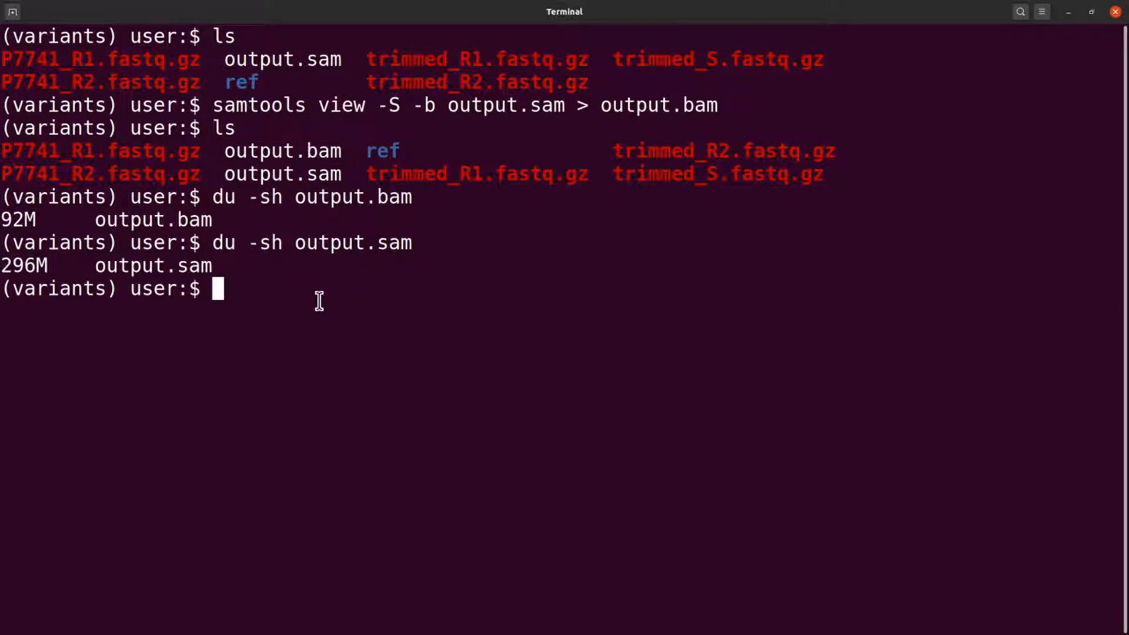
pyautogui.moveTo(446, 355)
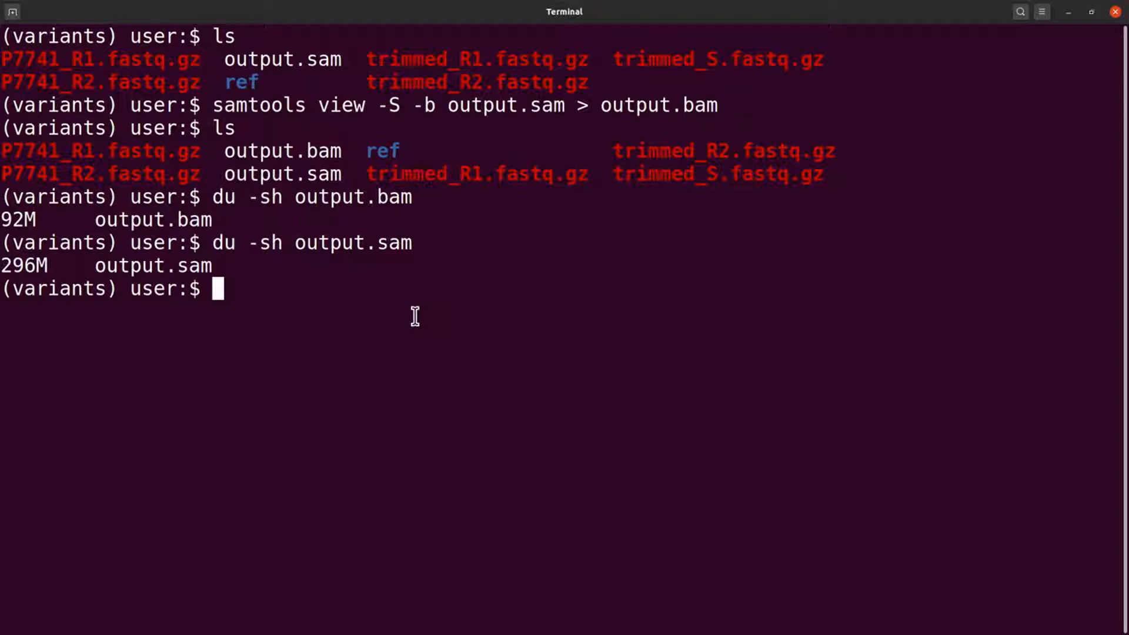
pyautogui.moveTo(363, 334)
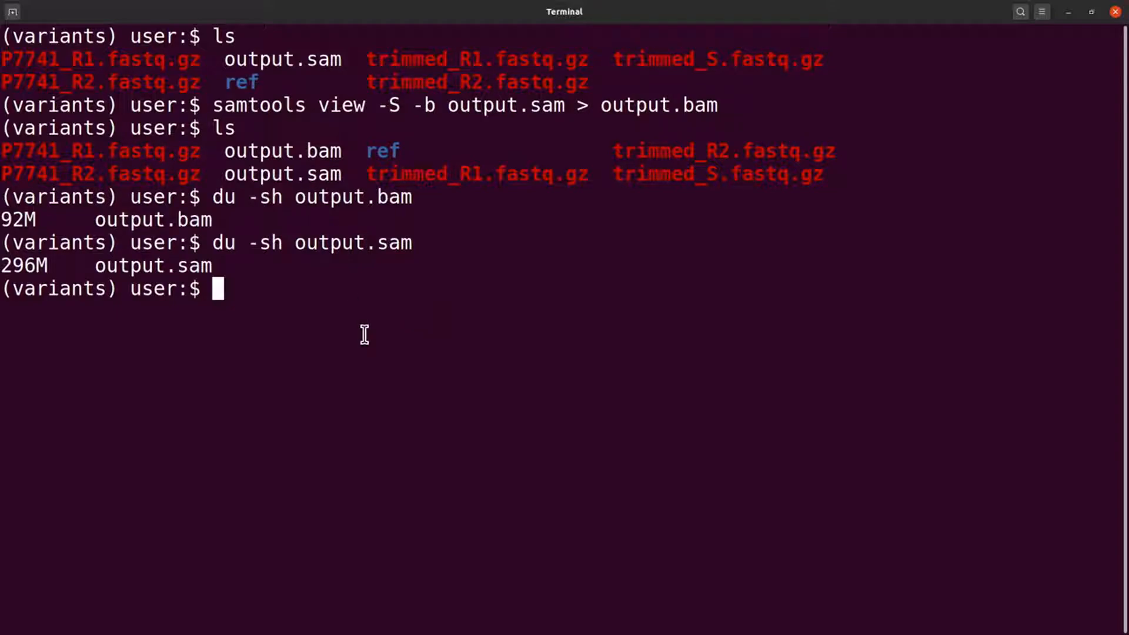
pyautogui.write('samt')
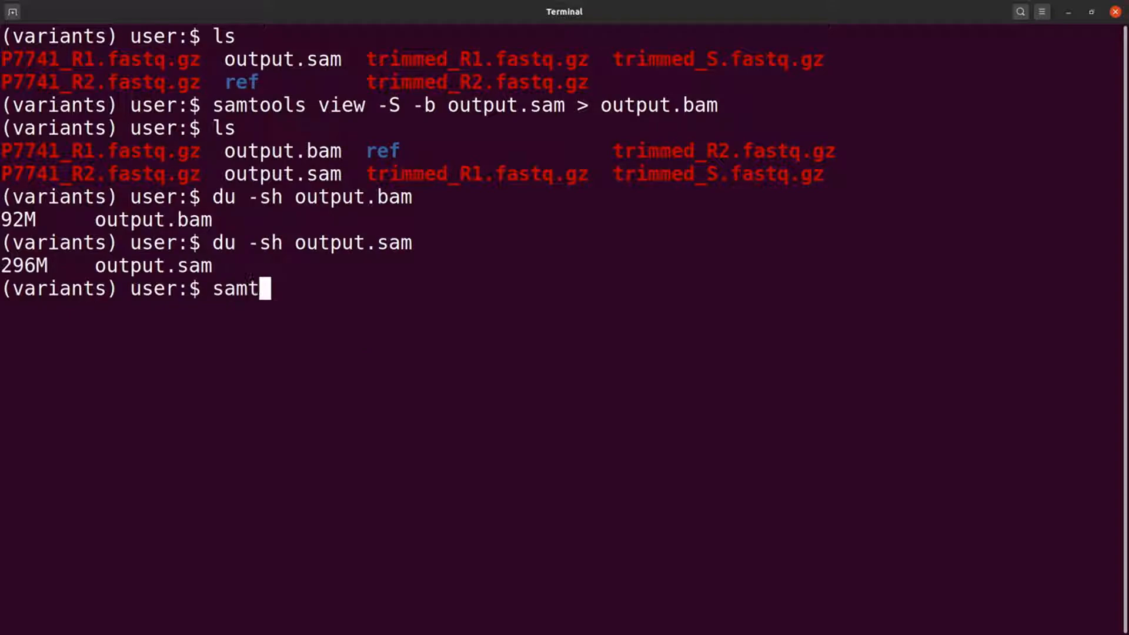
pyautogui.write('ools sort')
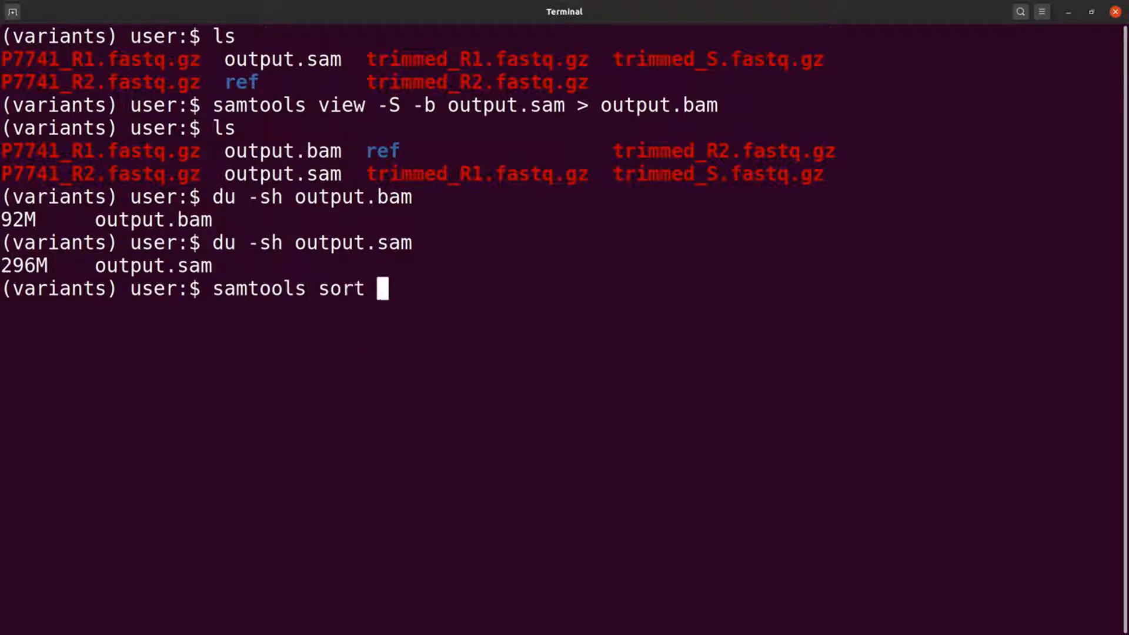
pyautogui.write('-o')
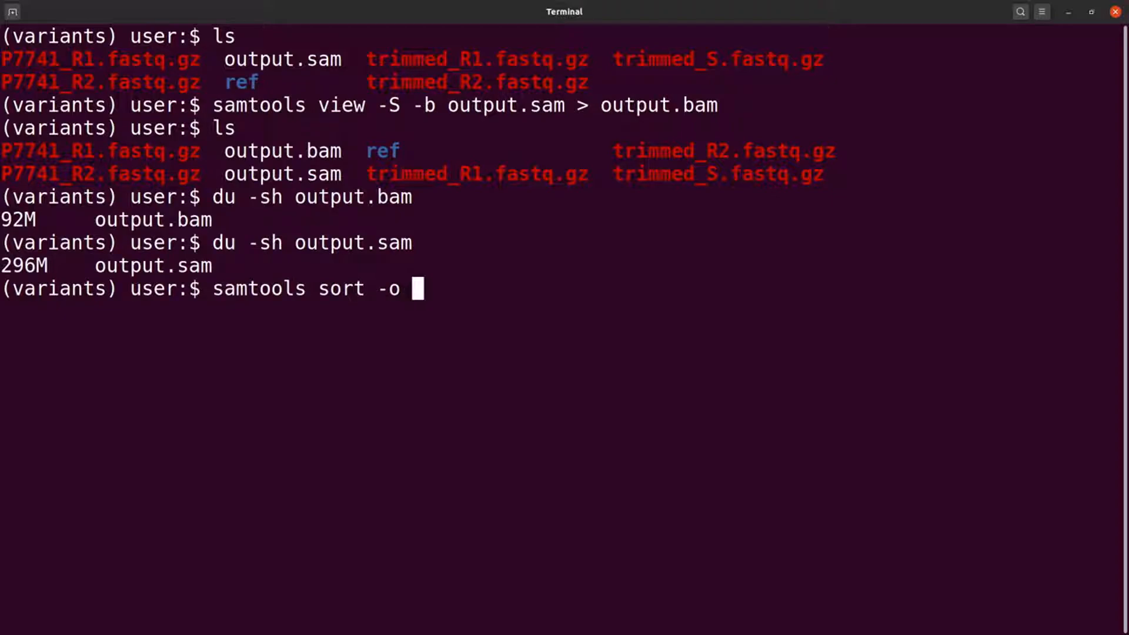
pyautogui.write('o')
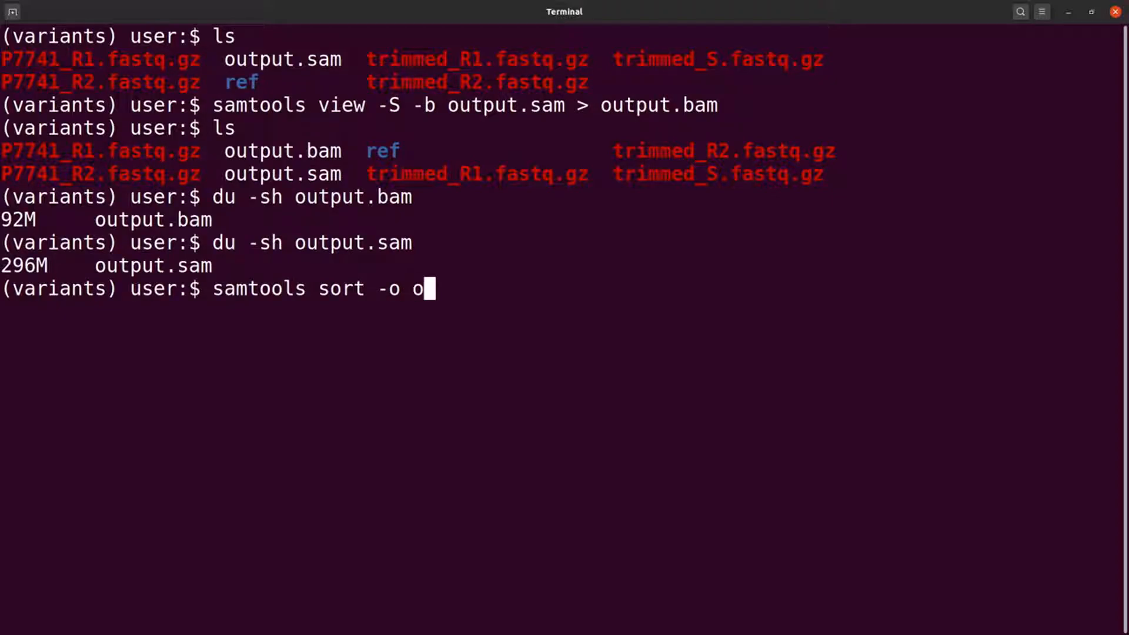
pyautogui.write('utput.sorte')
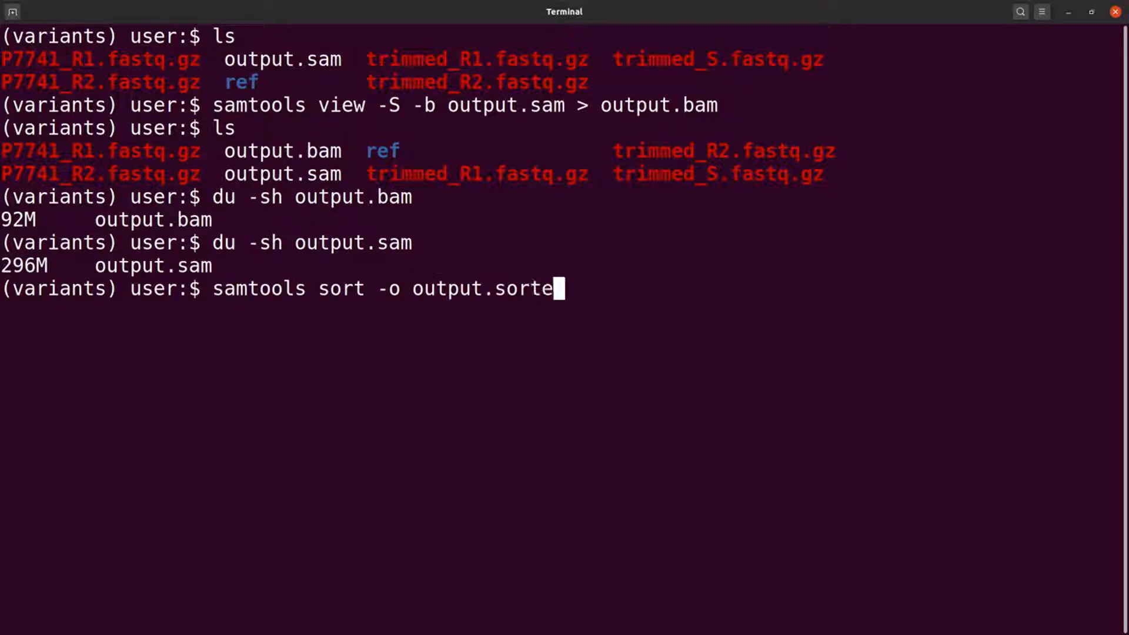
pyautogui.write('d.bam')
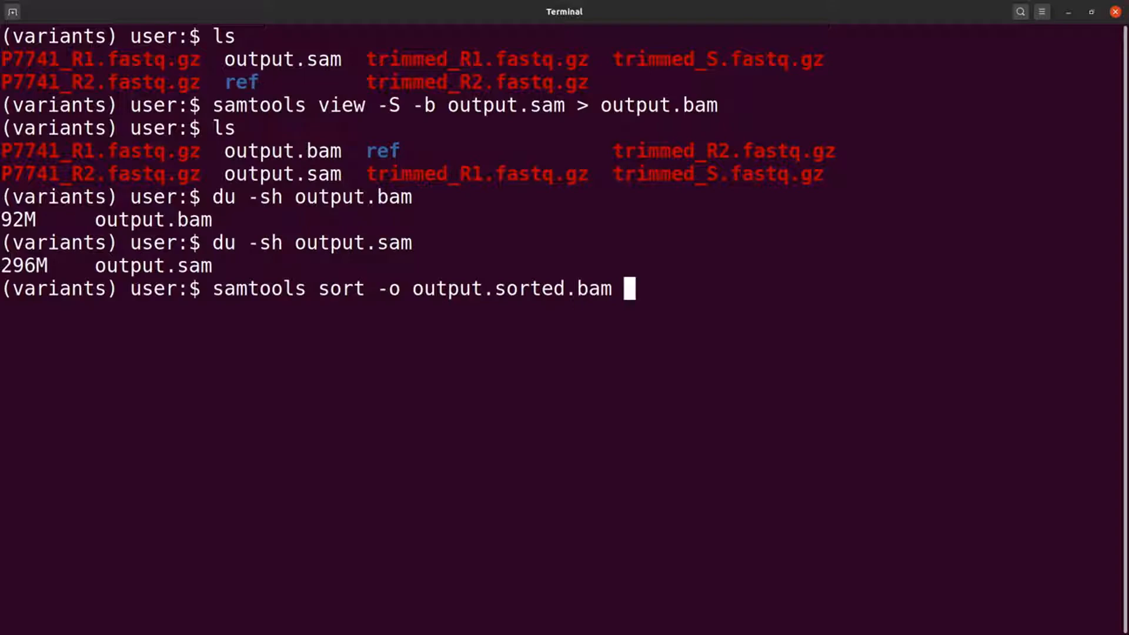
pyautogui.write('out')
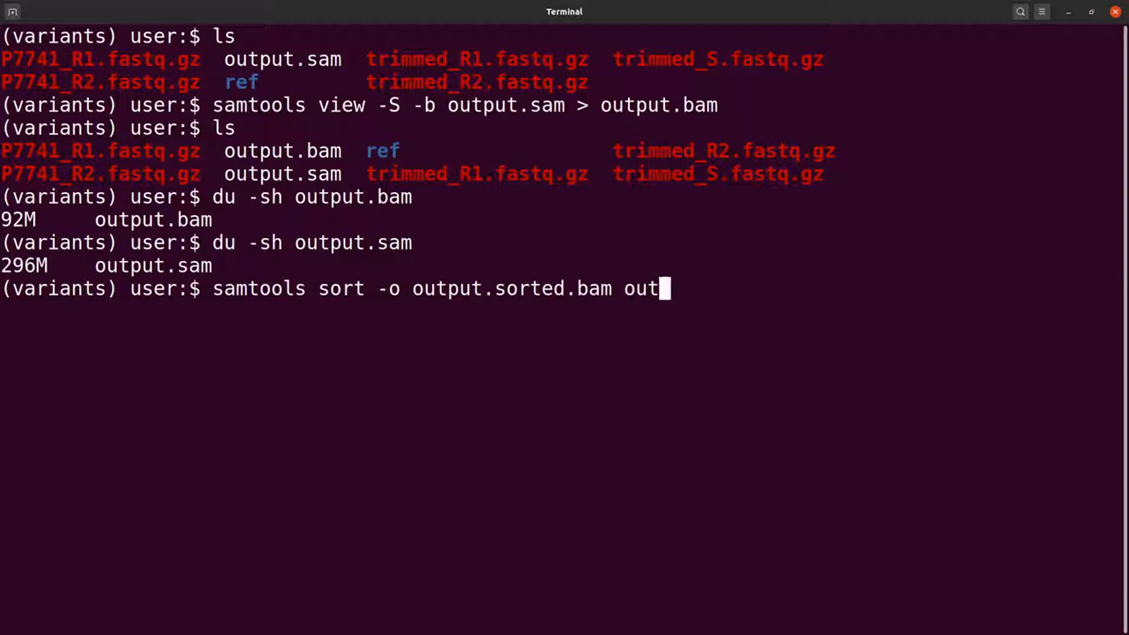
pyautogui.write('put.')
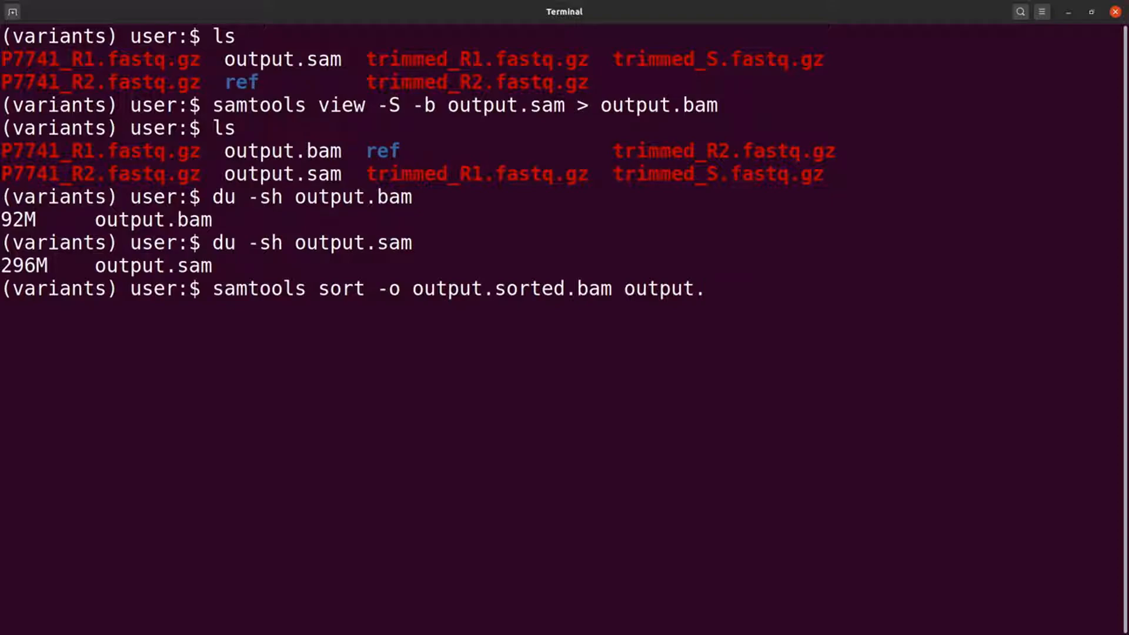
pyautogui.write('bam')
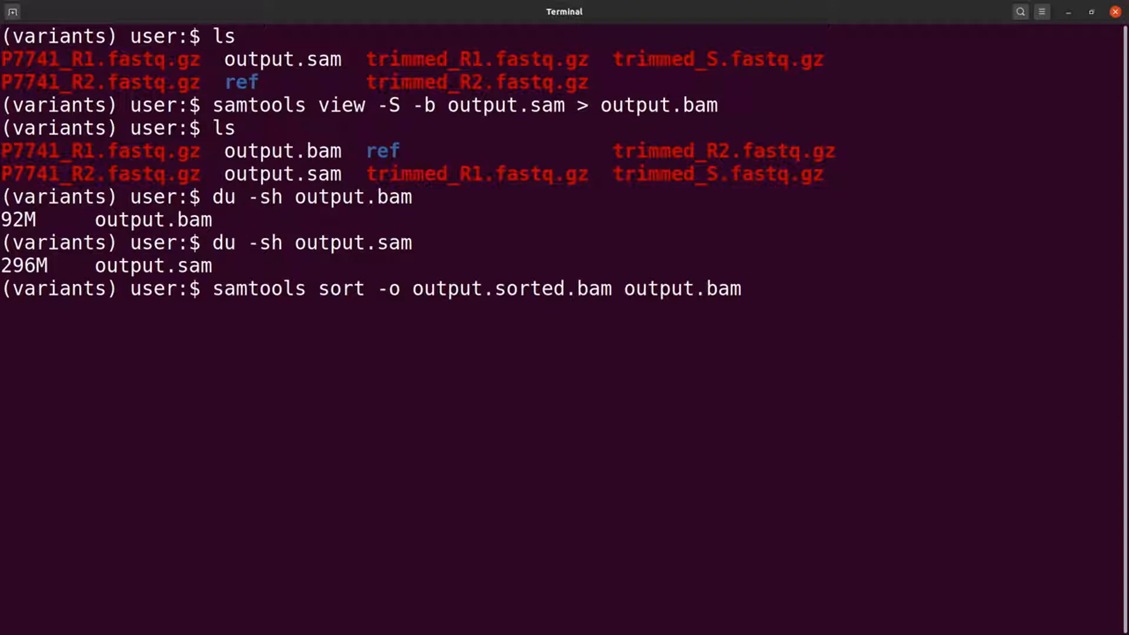
# Run the samtools sort command to write output.sorted.bam from output.bam.
pyautogui.press('Return')
pyautogui.write('ls')
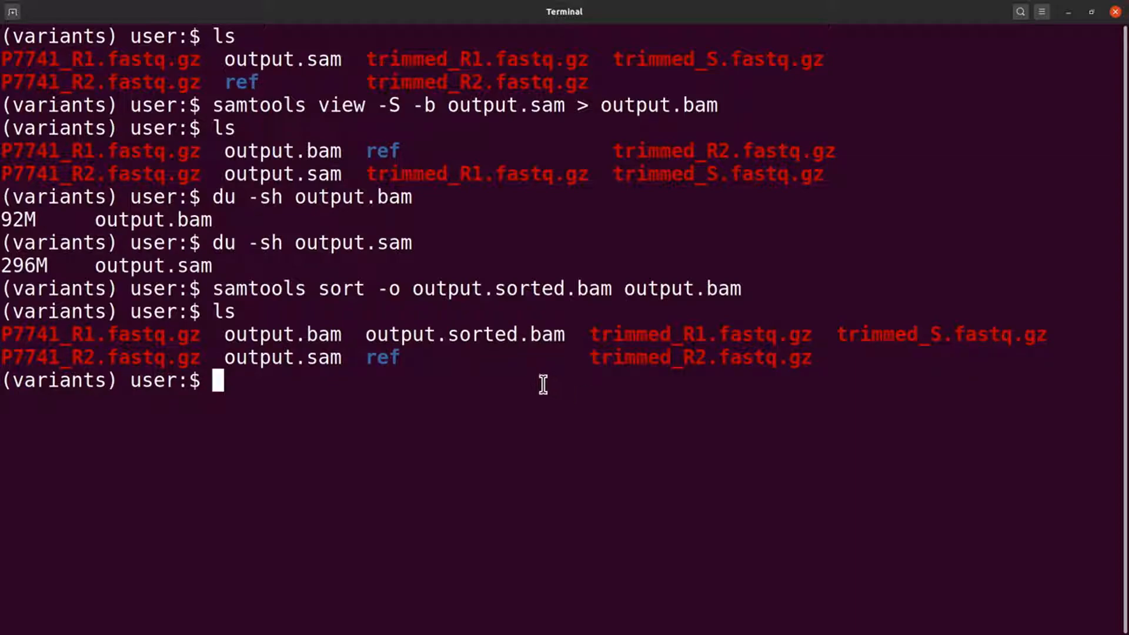
pyautogui.moveTo(495, 384)
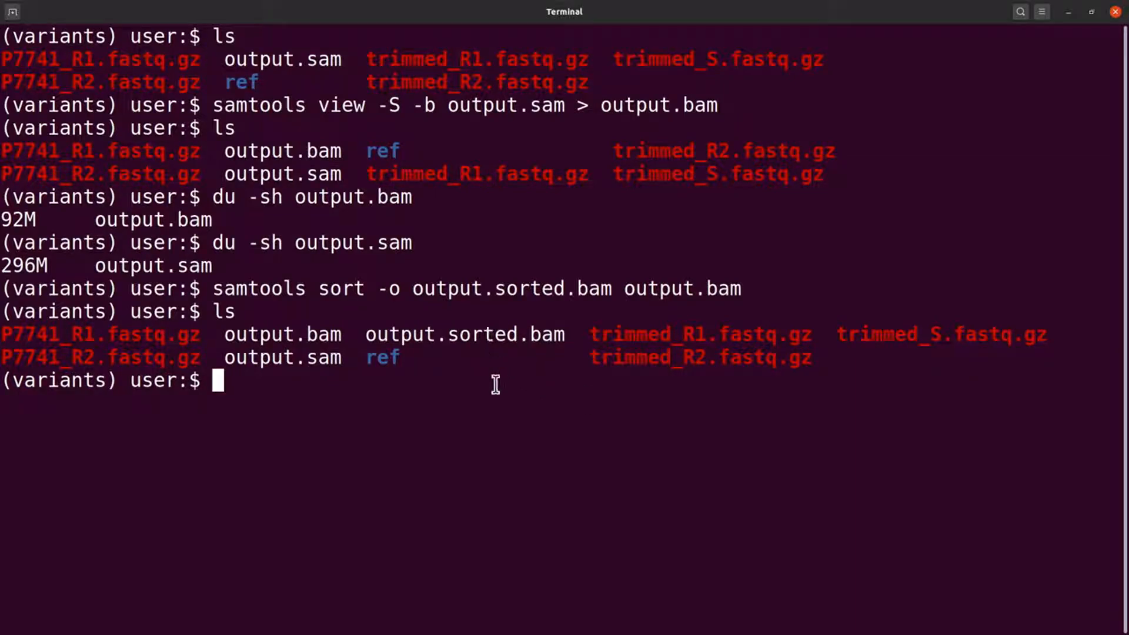